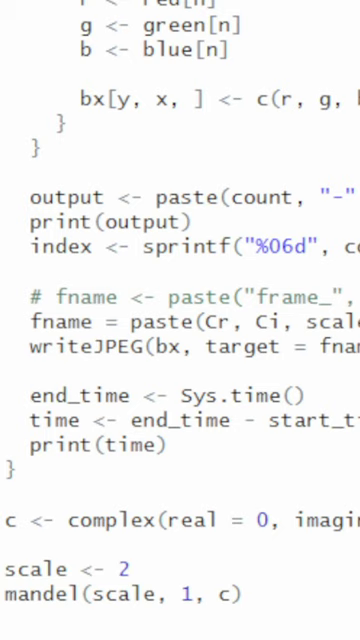
{"action": "scroll", "scroll_direction": "right", "scroll_amount": 3}
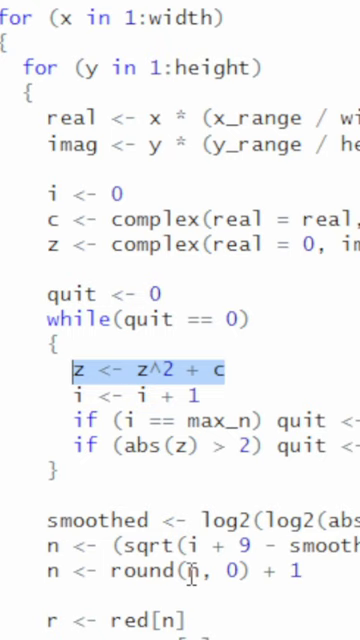
{"action": "scroll", "scroll_direction": "down", "scroll_amount": 3}
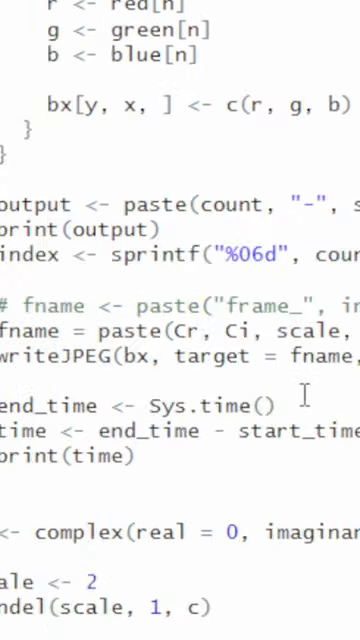